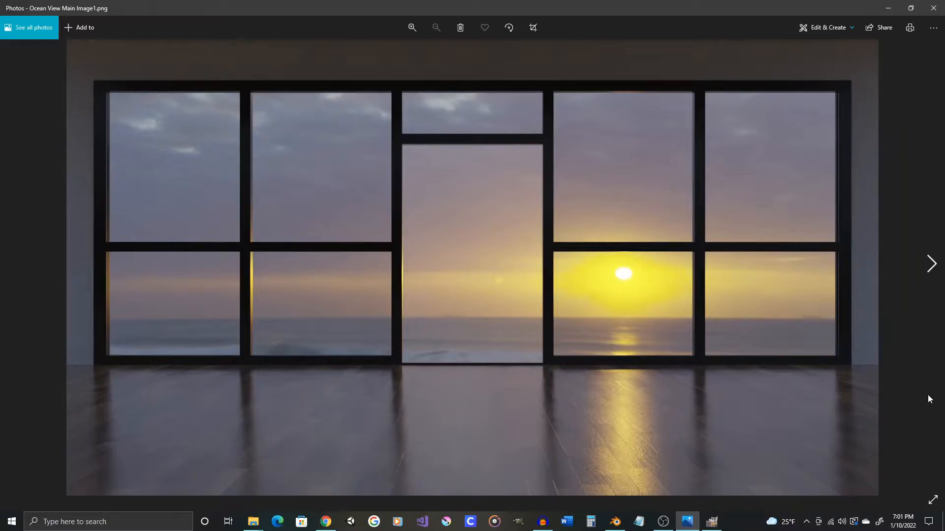
Step: Switch from the reference render in Photos back to the Blender room scene
click(614, 522)
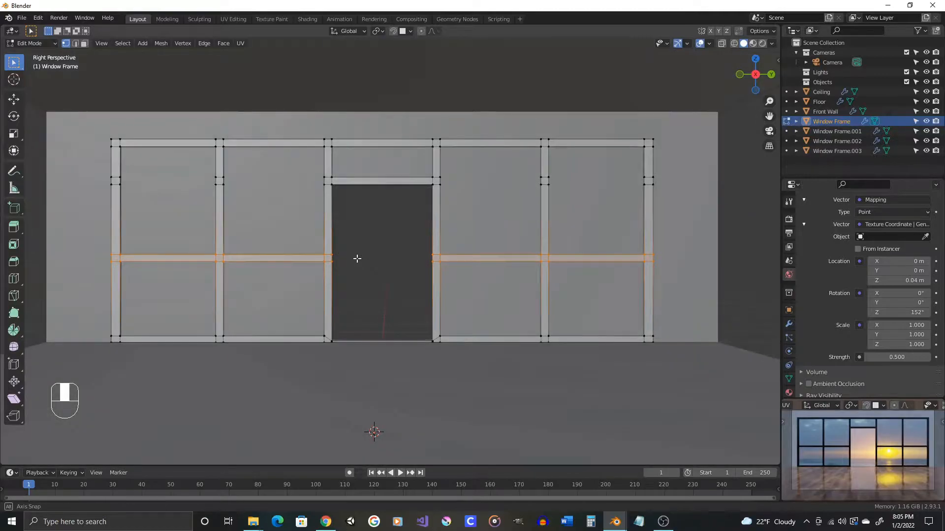
Step: Leave Edit Mode on the window frame and deselect everything in the scene
key(Tab)
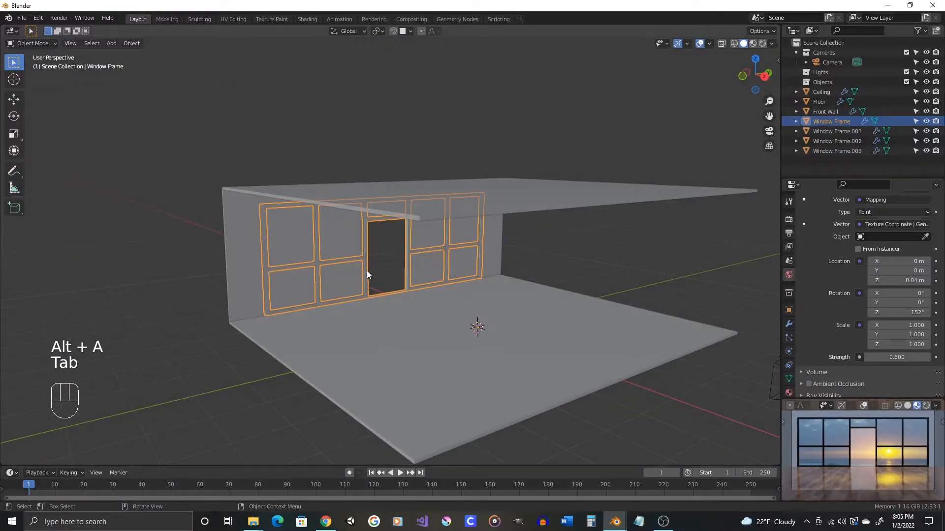
key(alt+a)
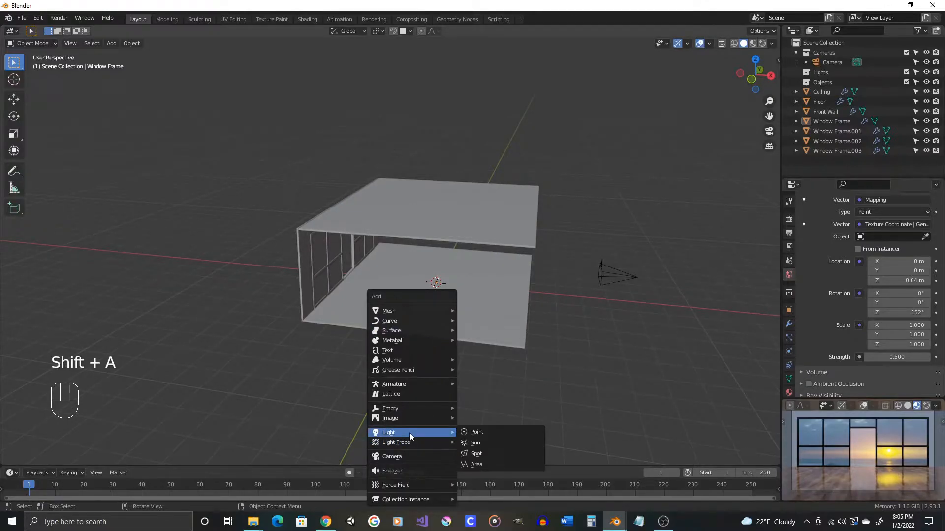
Step: Add a Sun lamp and move it high above and to the left of the room
click(475, 443)
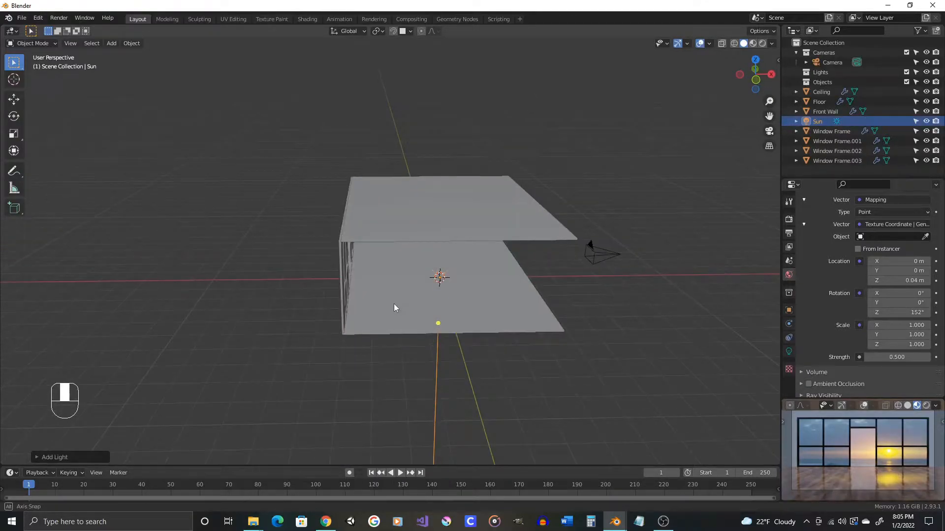
key(g)
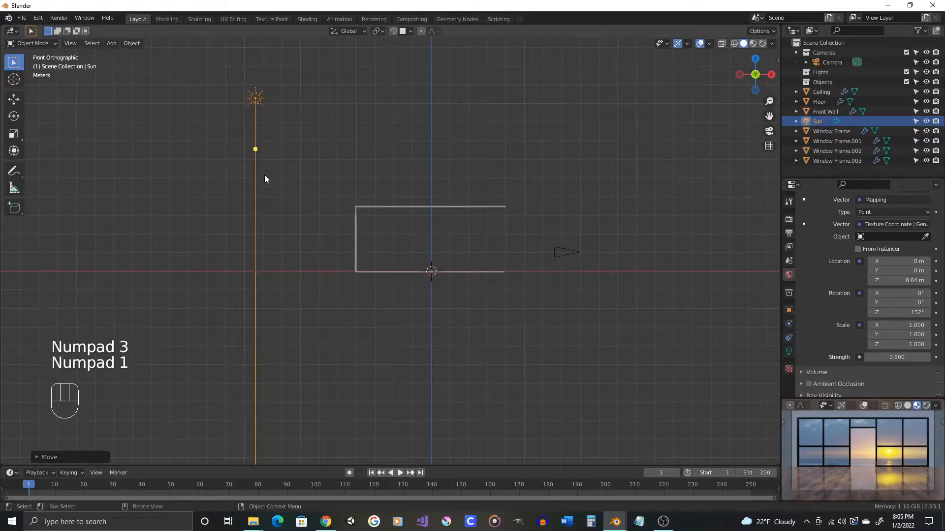
Step: Rotate the Sun in front view so its rays slant down at the room
key(r)
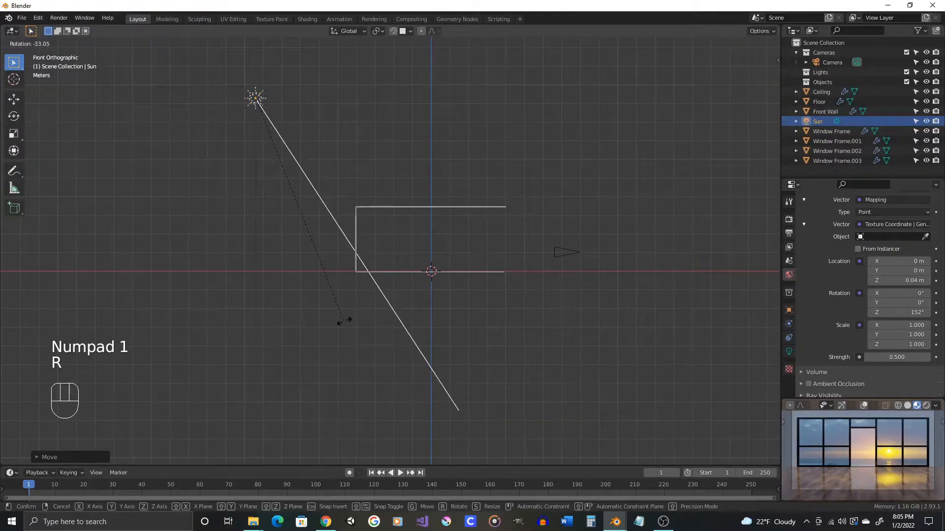
mouse_move(515, 232)
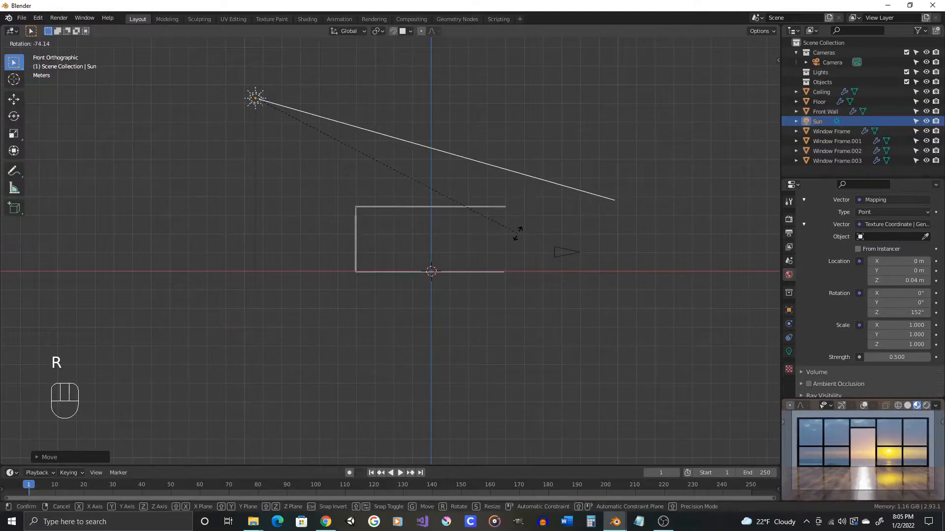
mouse_move(505, 250)
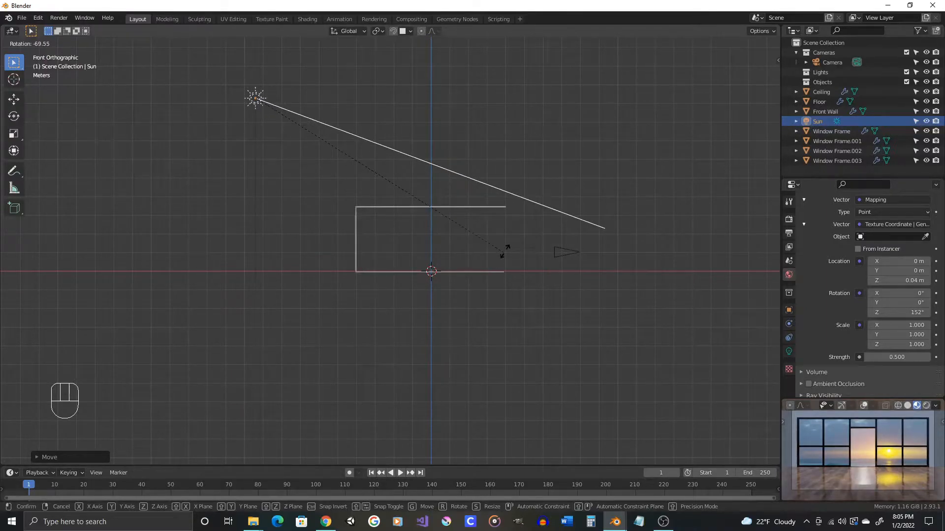
mouse_move(508, 252)
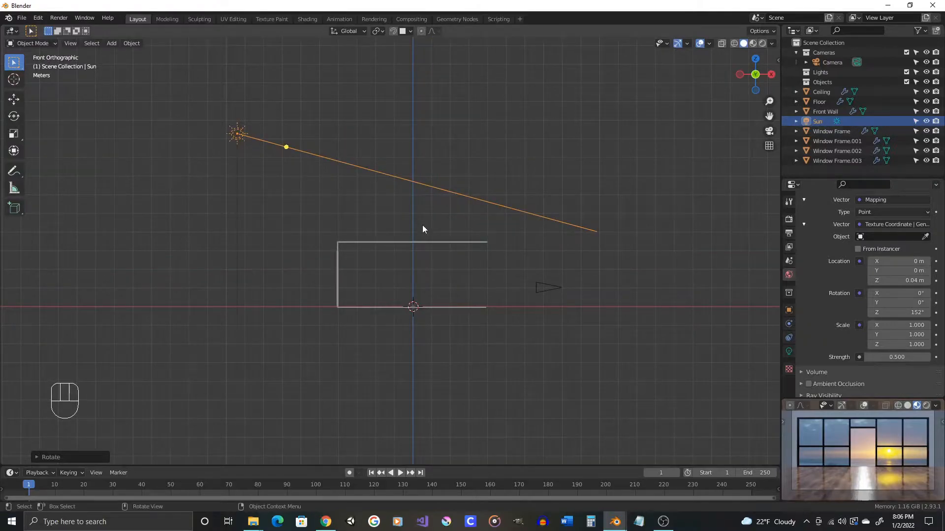
key(r)
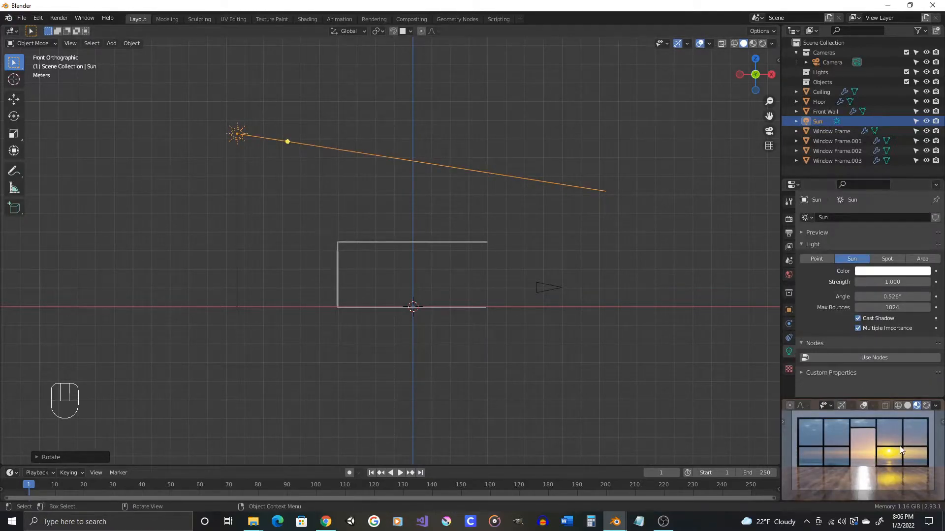
Step: Change the Sun light colour from white to a warm dark orange
click(892, 271)
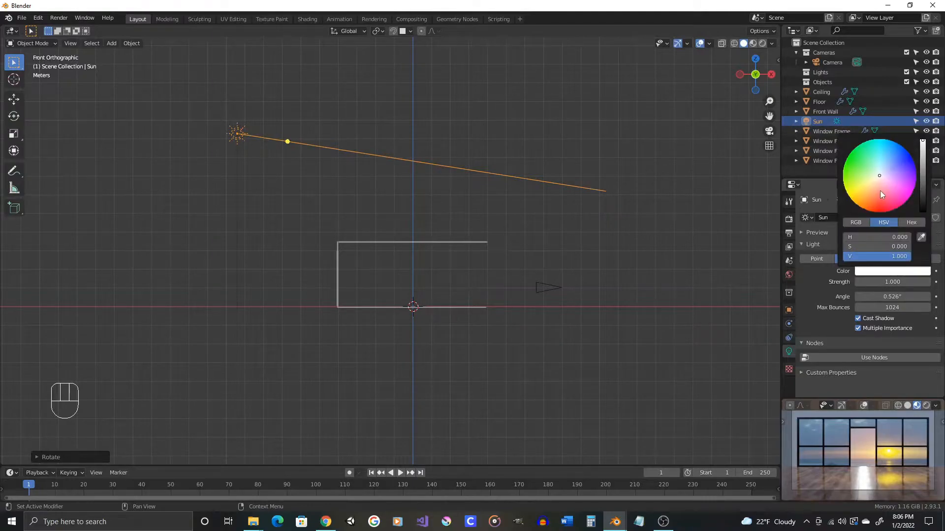
click(856, 186)
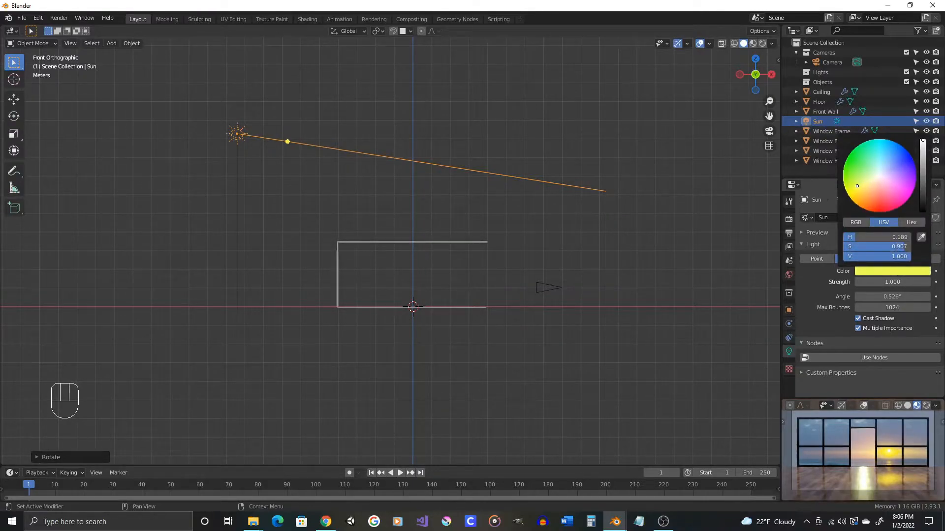
click(858, 196)
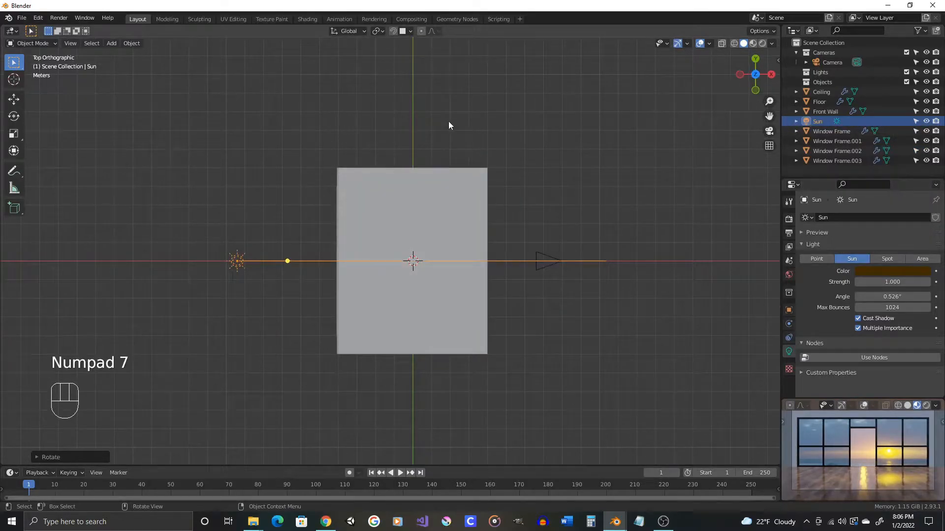
Step: Rotate the Sun slightly around the vertical in top view and confirm
key(r)
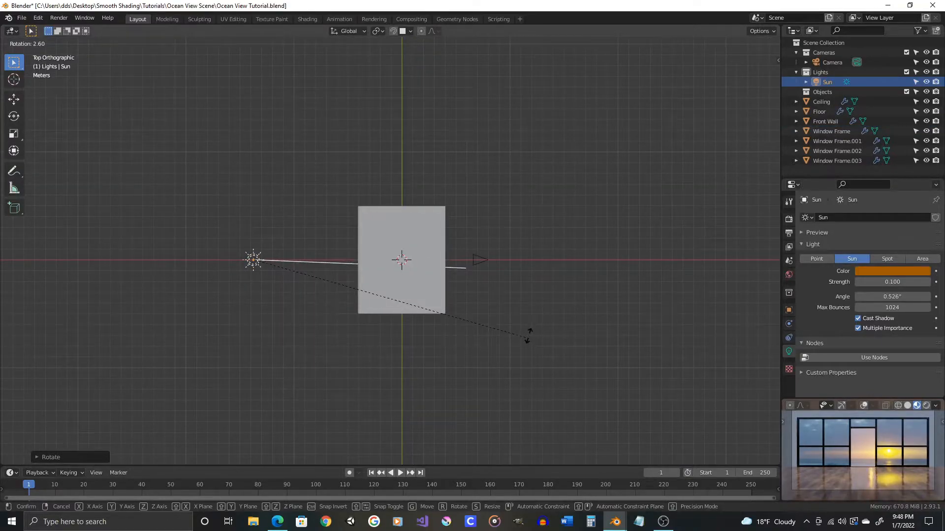
mouse_move(528, 346)
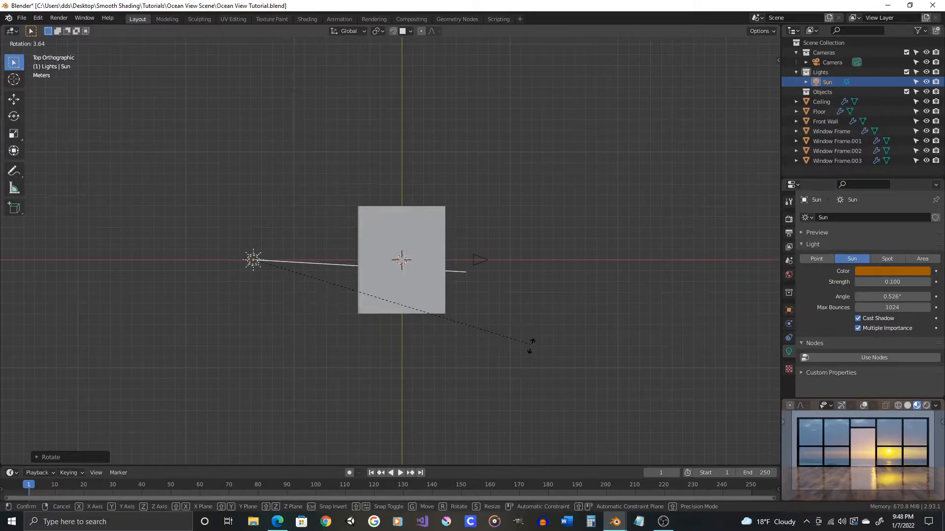
mouse_move(531, 355)
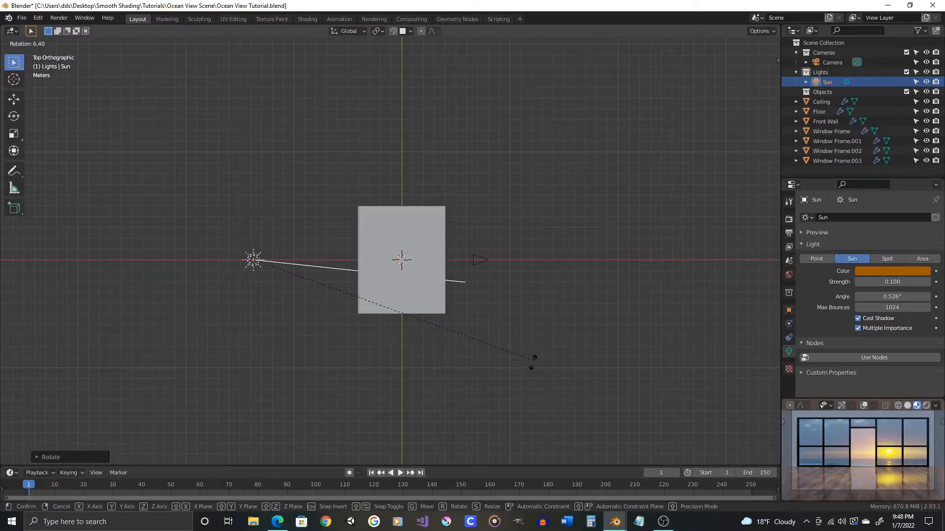
mouse_move(493, 337)
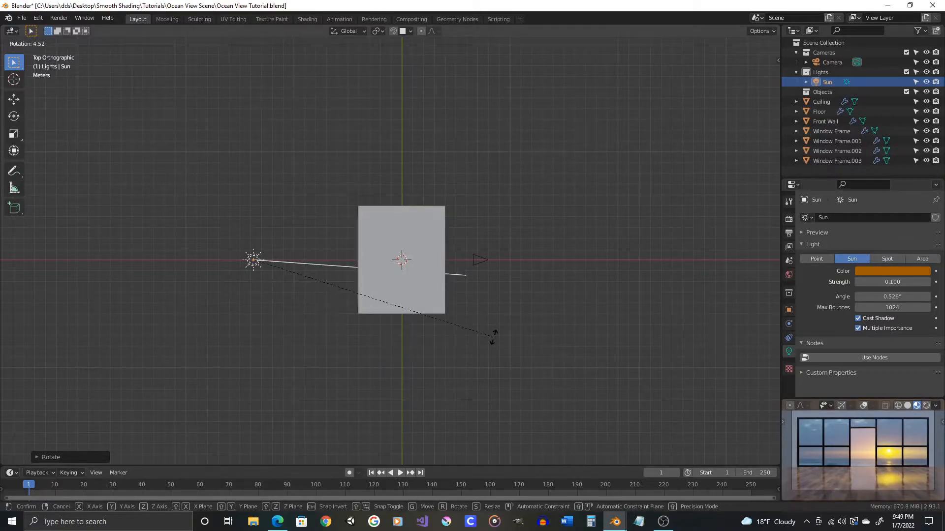
mouse_move(492, 327)
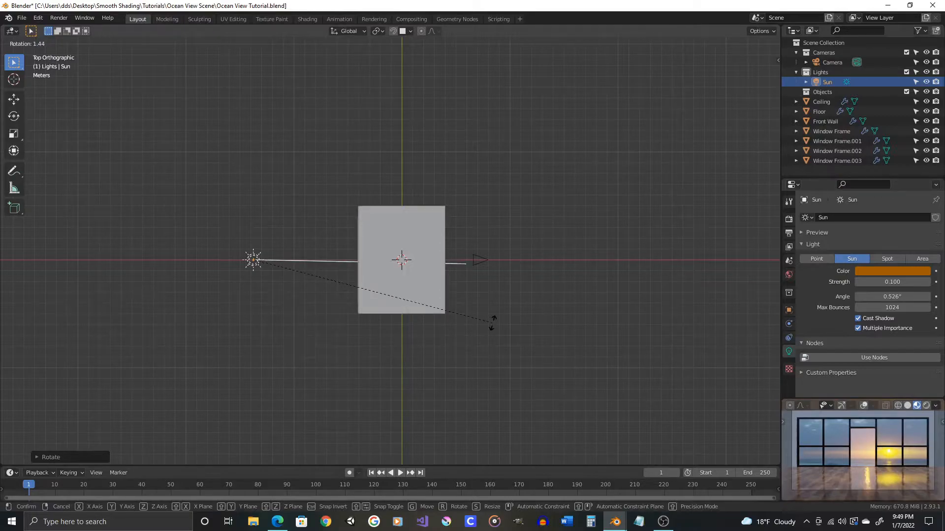
mouse_move(492, 324)
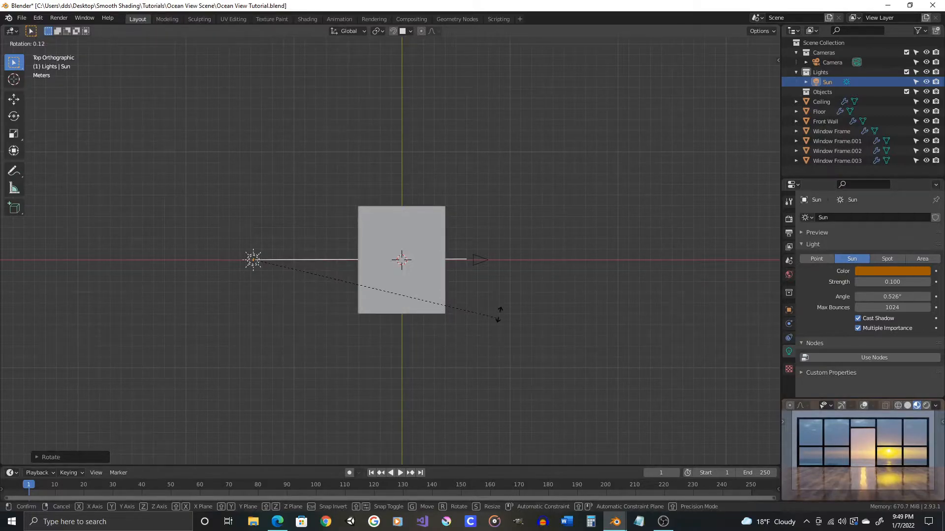
click(506, 345)
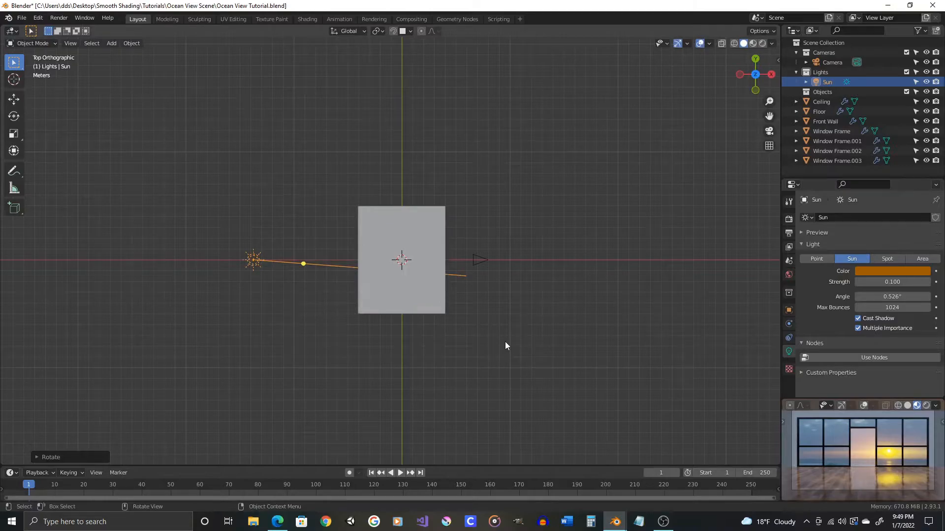
Step: Set the preview to rendered shading and rotate the Sun around the vertical again
click(928, 406)
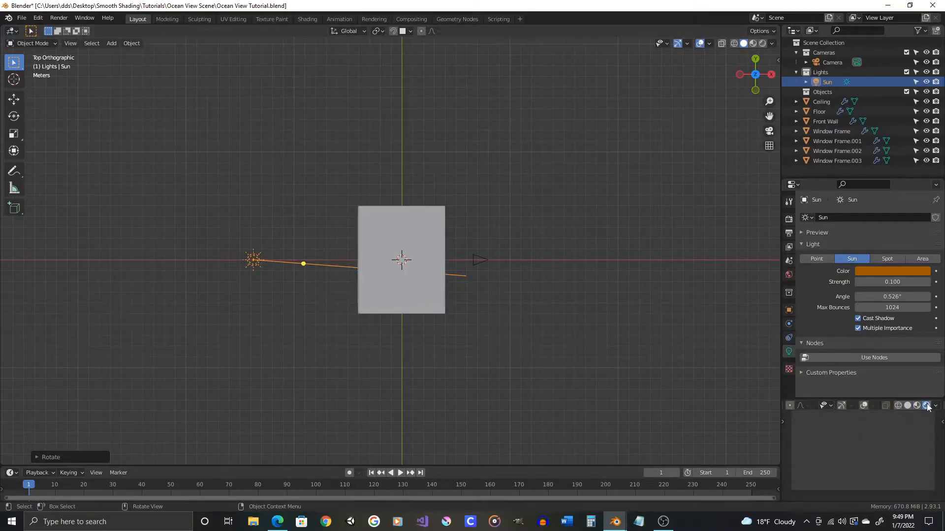
mouse_move(453, 383)
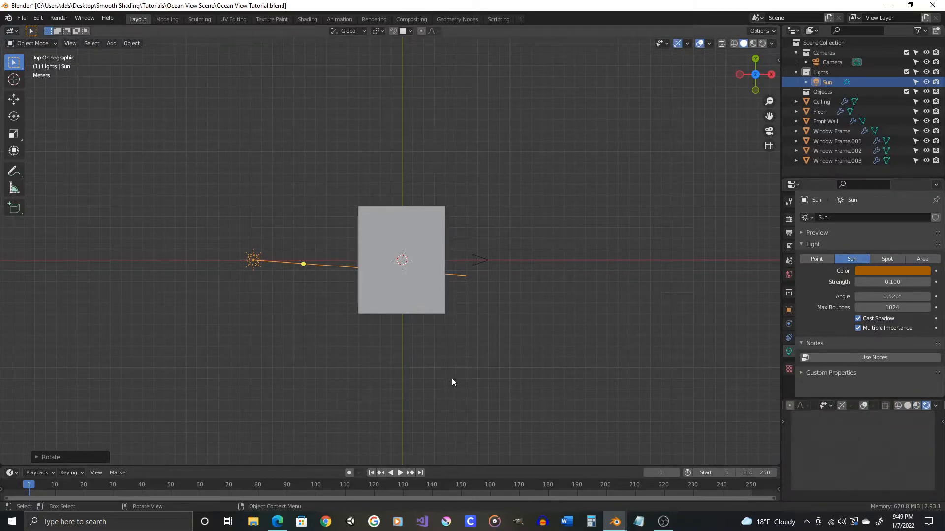
mouse_move(331, 332)
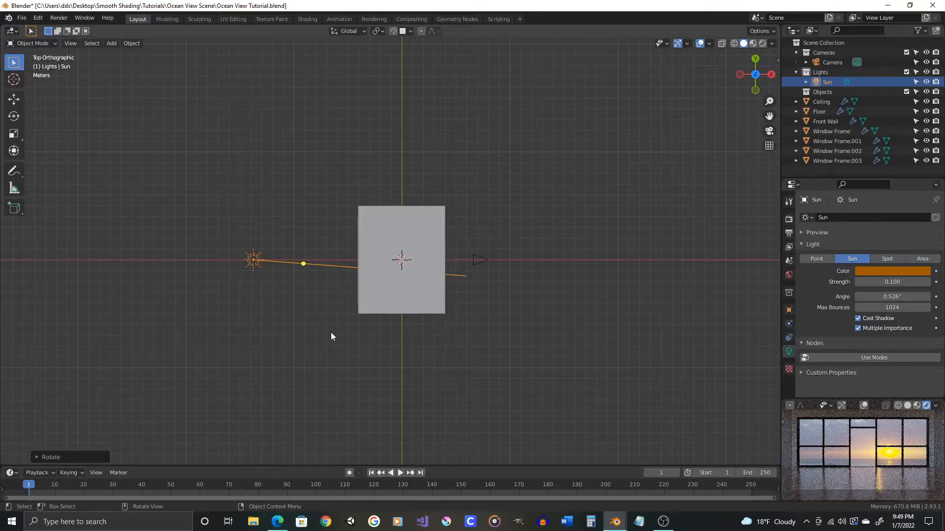
key(r)
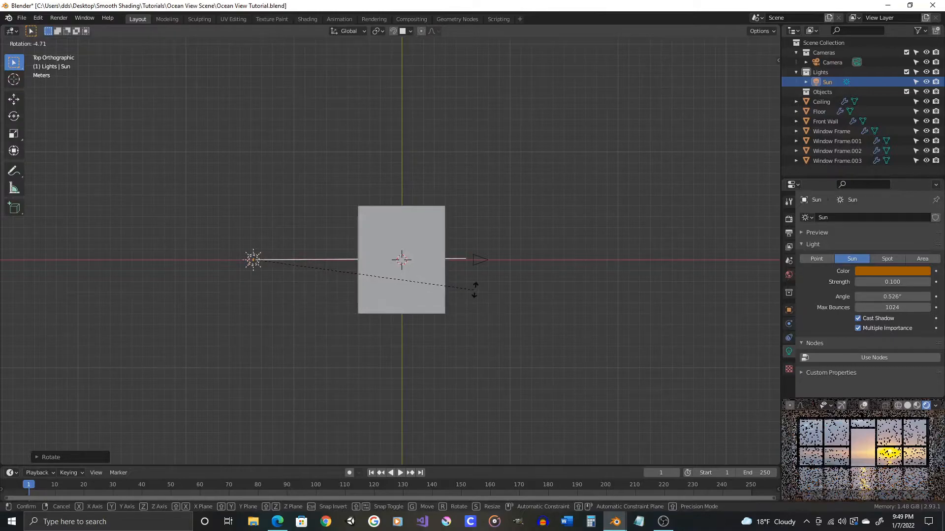
mouse_move(485, 326)
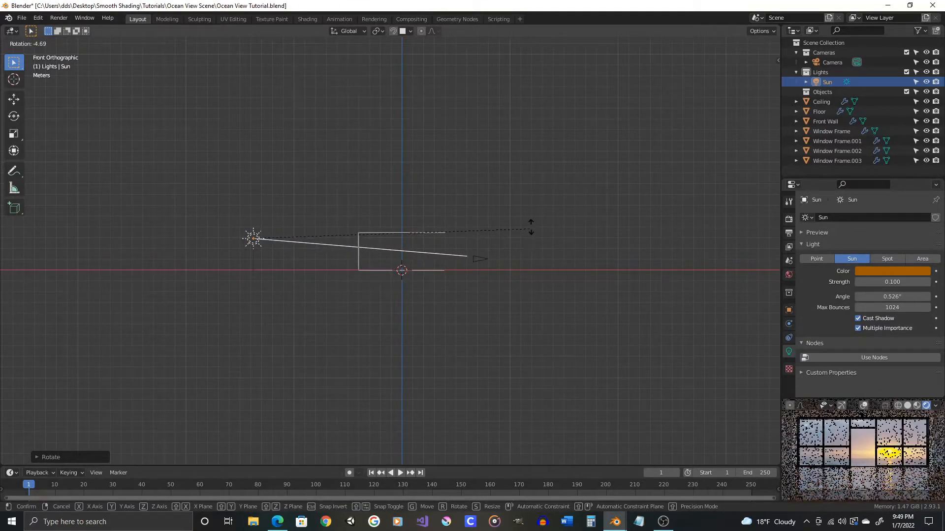
mouse_move(530, 230)
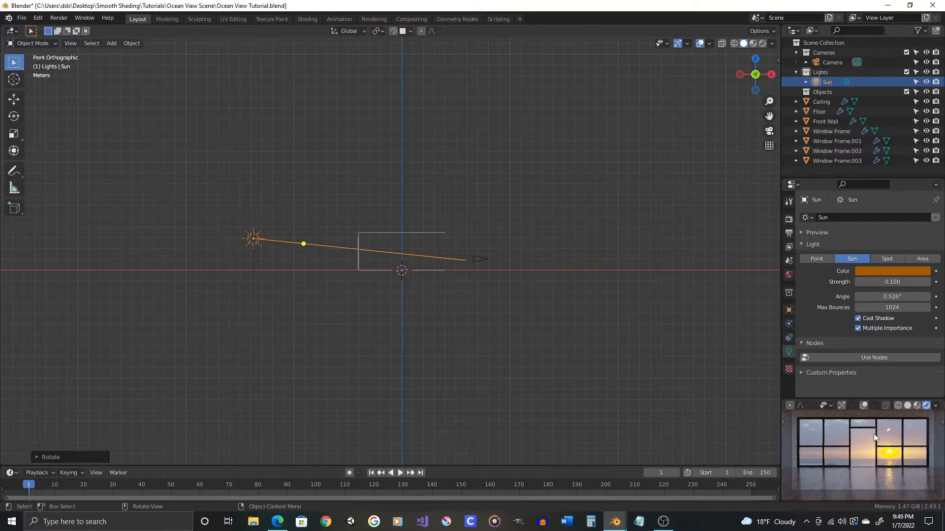
Step: Tilt the Sun more steeply downward in front view so the sunset sits lower in the windows
key(r)
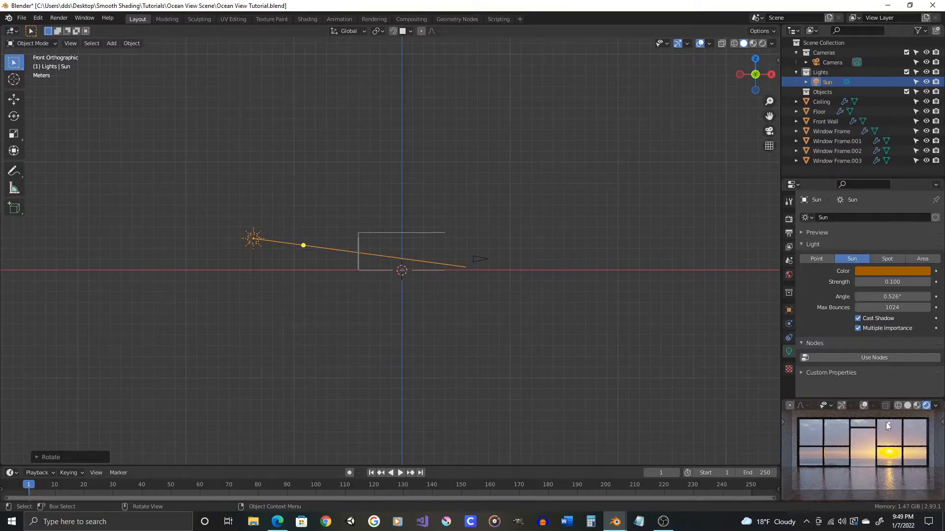
key(r)
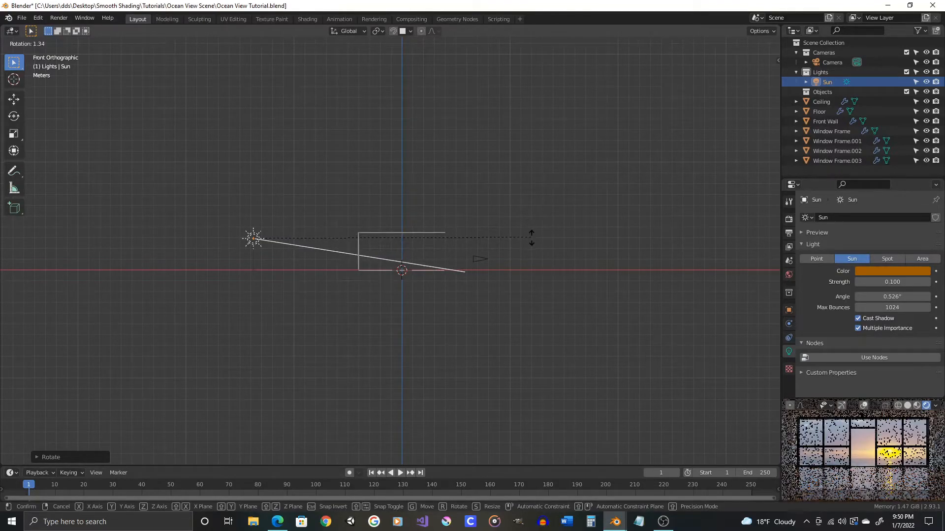
click(323, 251)
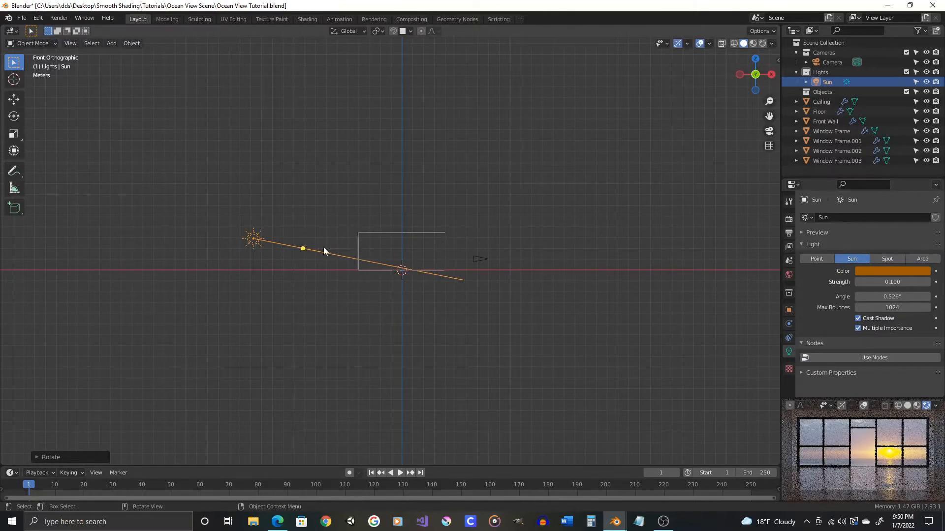
mouse_move(889, 423)
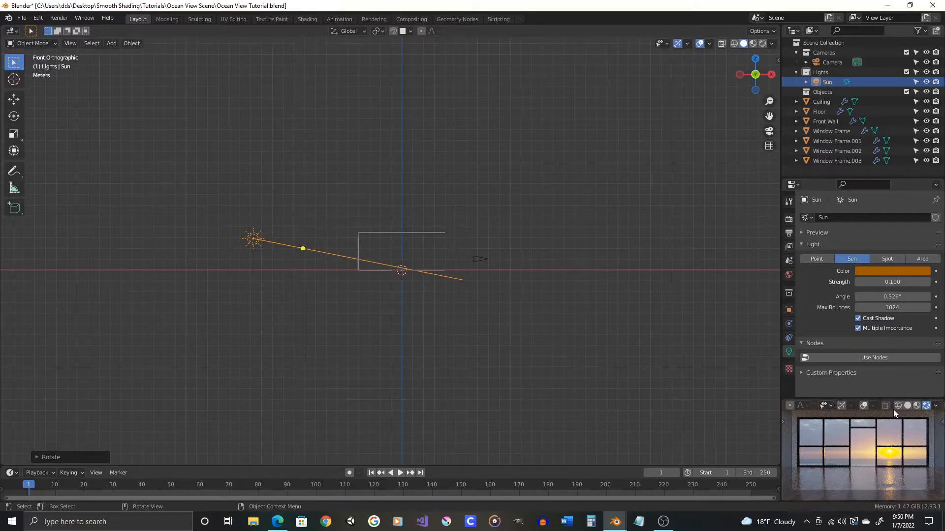
mouse_move(190, 223)
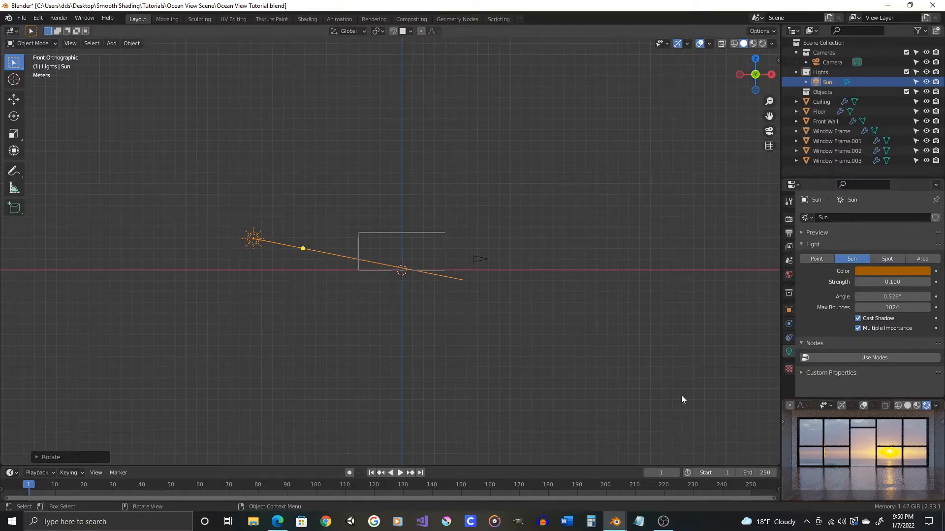
mouse_move(890, 454)
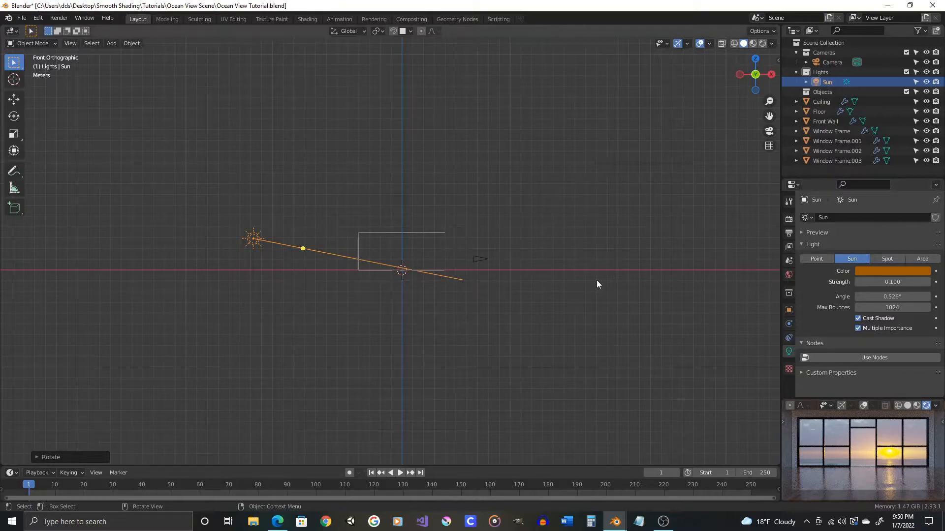
key(r)
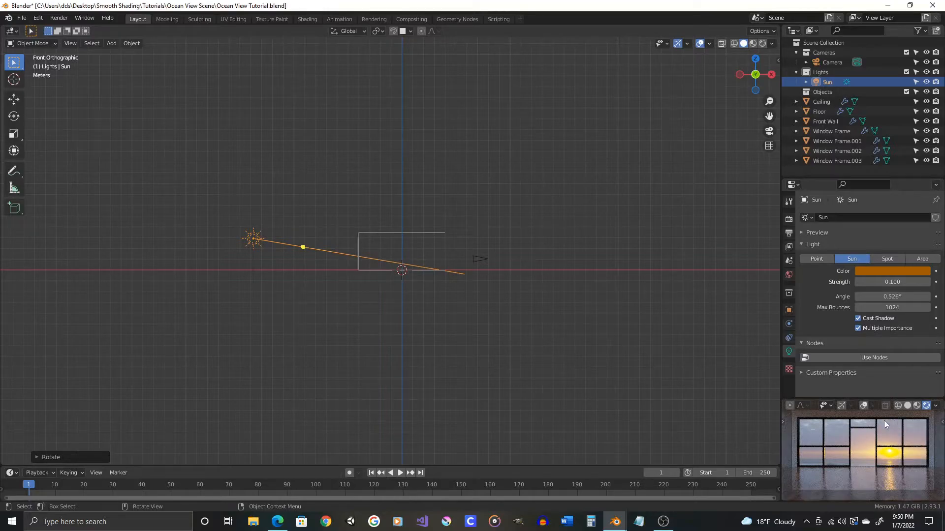
mouse_move(879, 497)
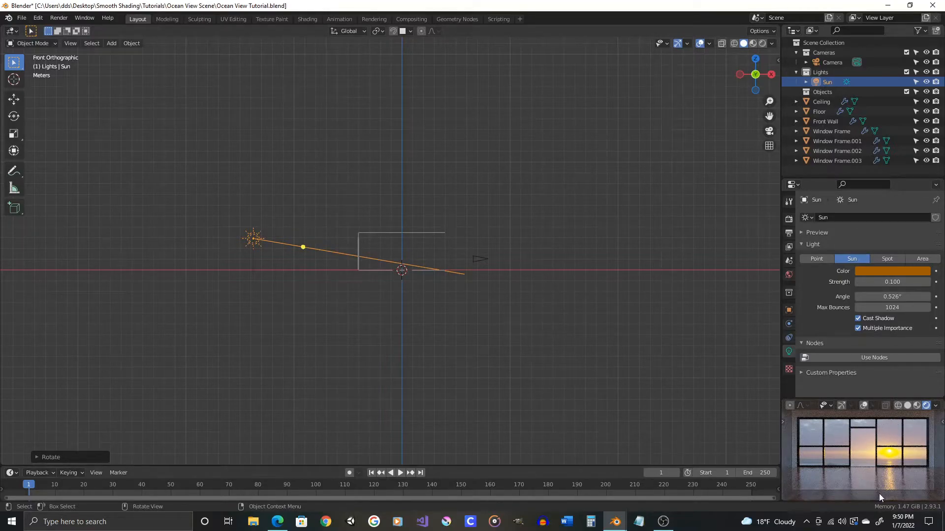
mouse_move(595, 433)
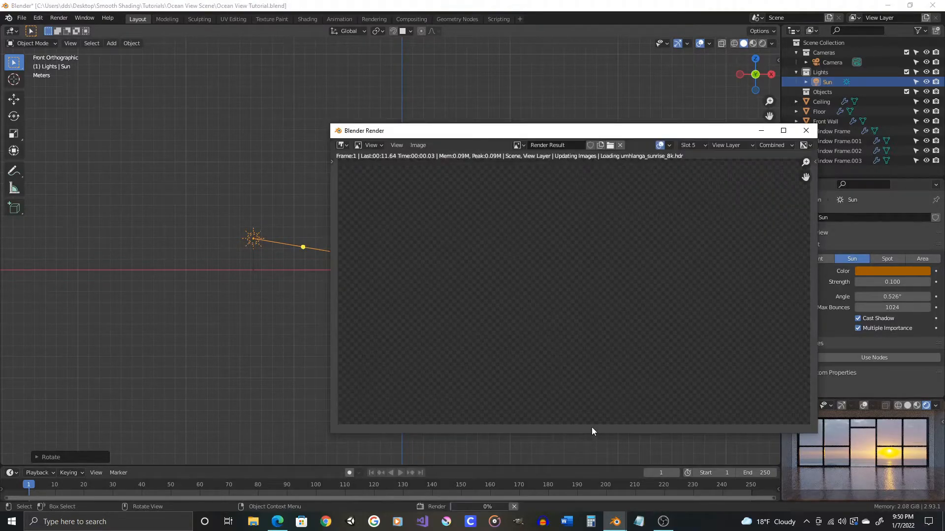
Step: Maximize the Blender Render window to inspect the sunset-over-ocean result
click(783, 130)
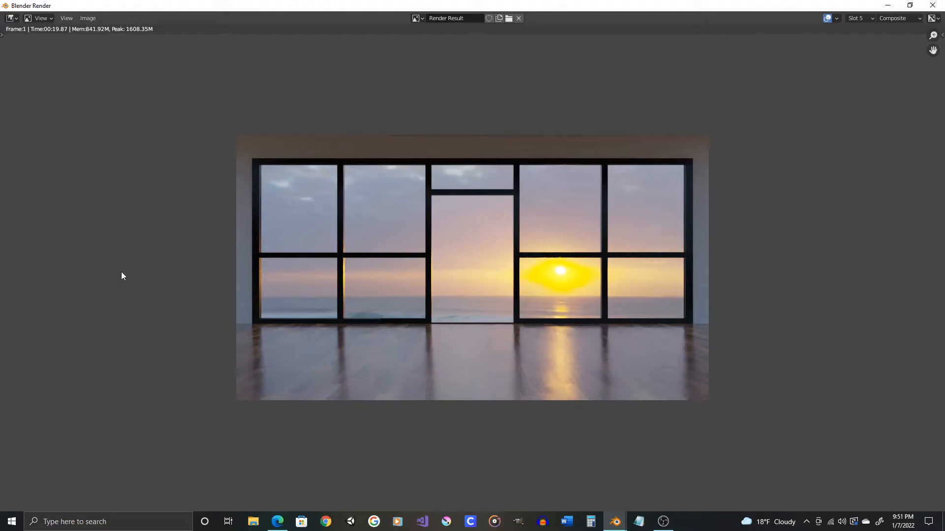
mouse_move(565, 174)
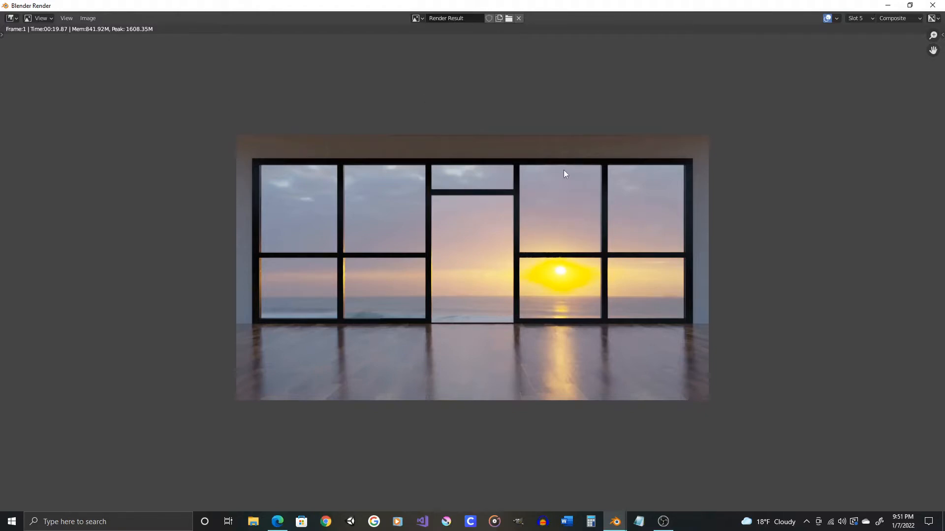
mouse_move(119, 318)
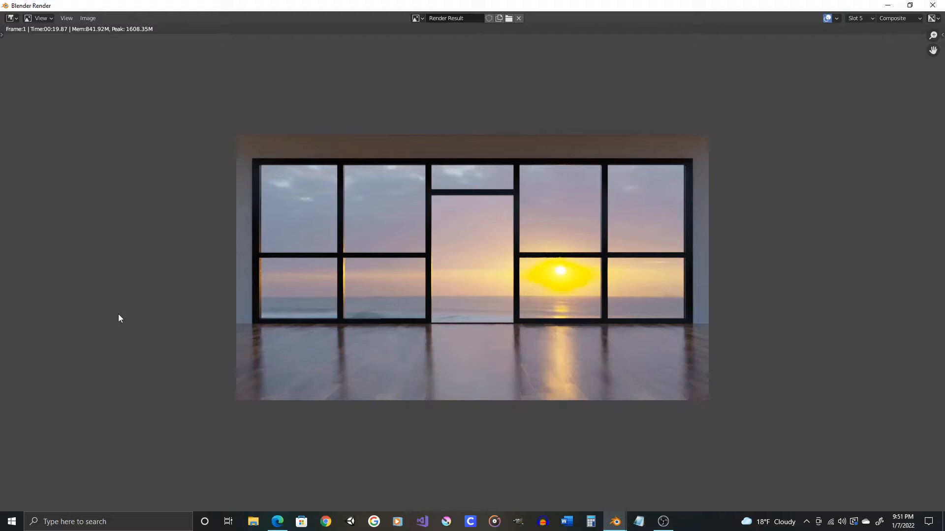
mouse_move(156, 310)
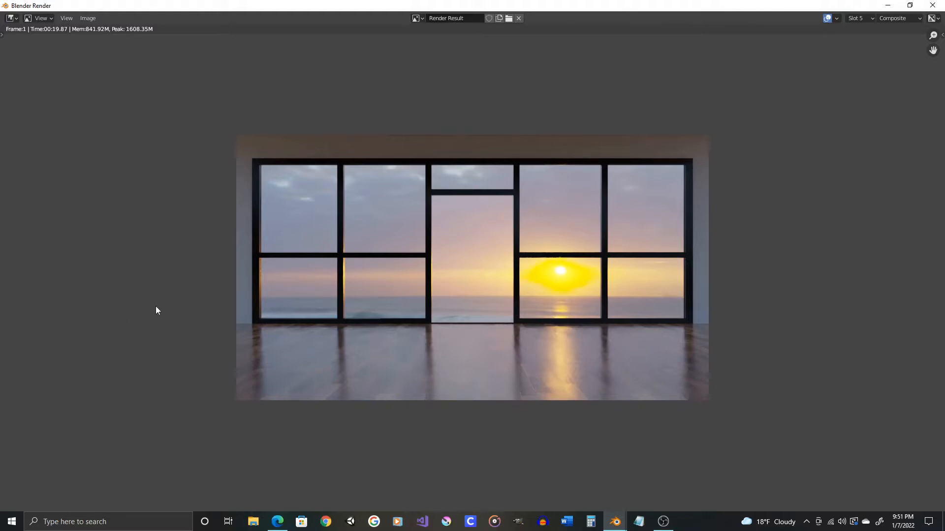
mouse_move(374, 209)
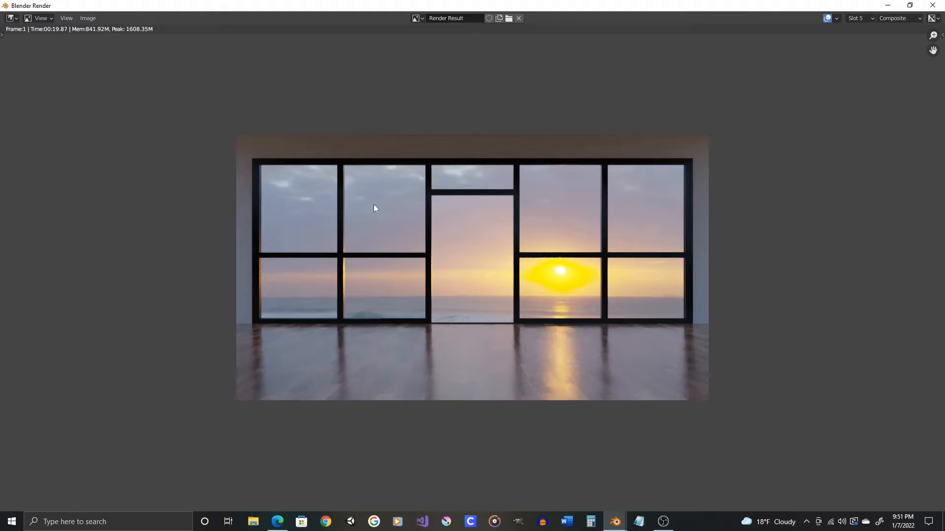
mouse_move(739, 162)
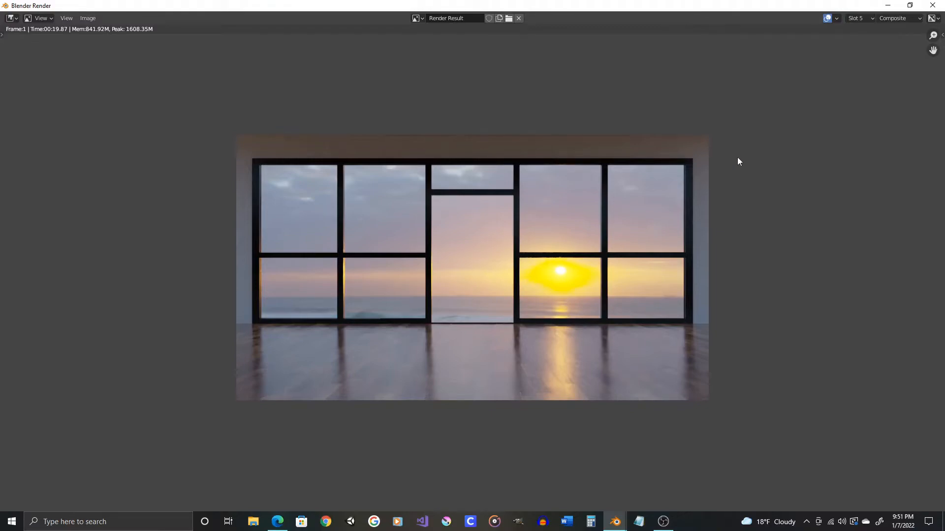
mouse_move(727, 156)
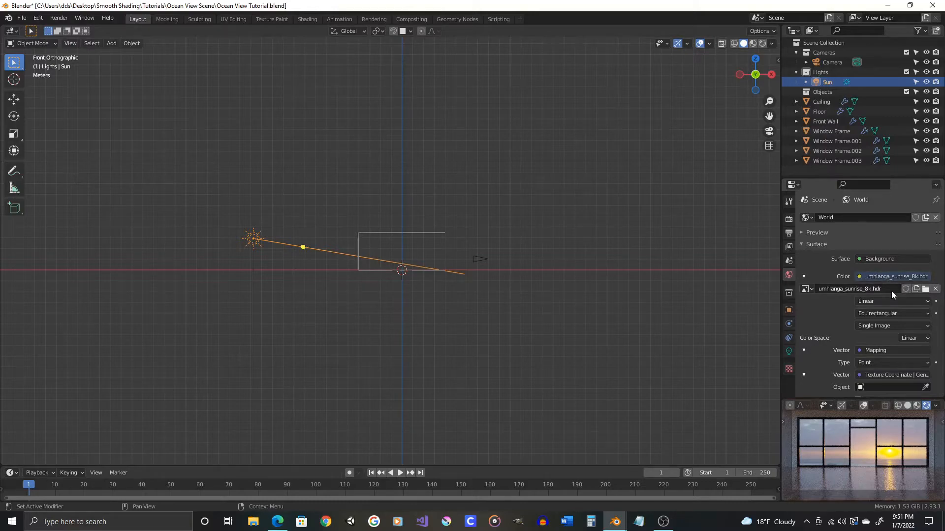
Step: Set the world environment texture Strength to 0.25
scroll(down, 3)
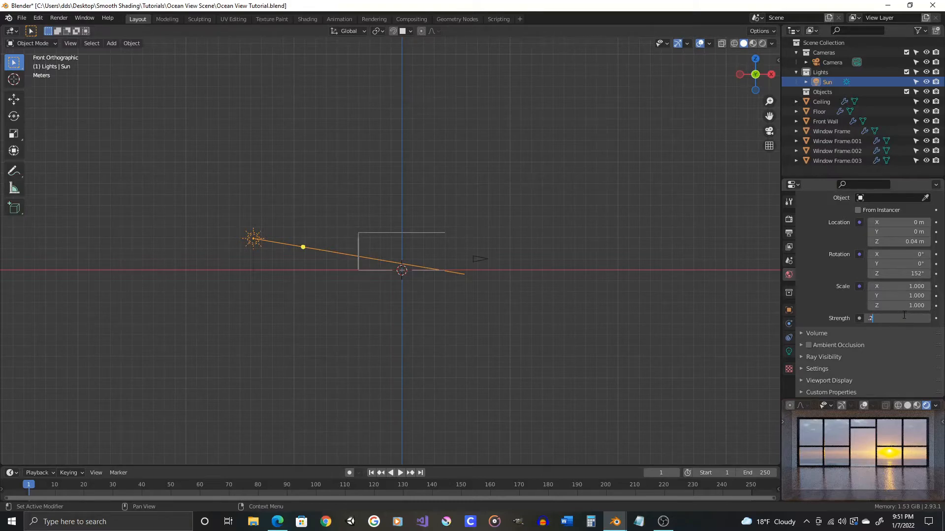
text(0.25)
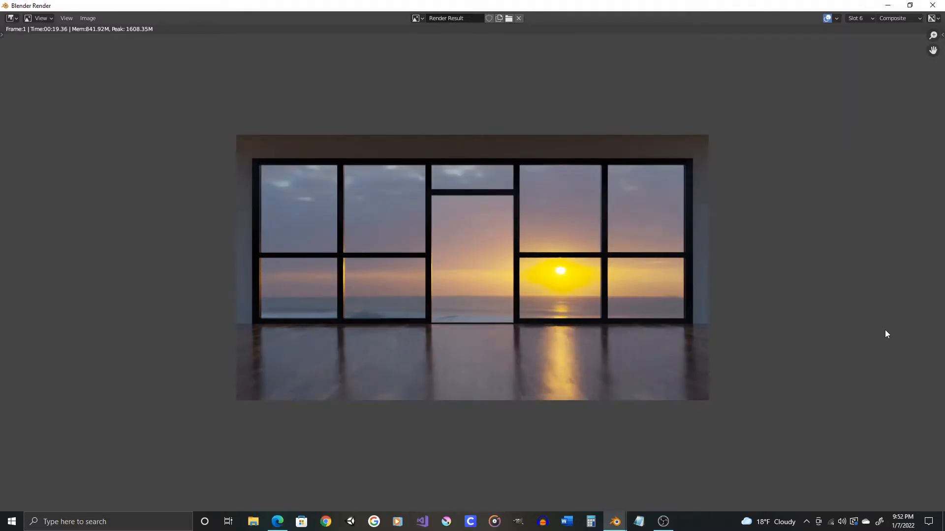
Step: Interact with the Blender Render window header while the sunset room render finishes
click(859, 17)
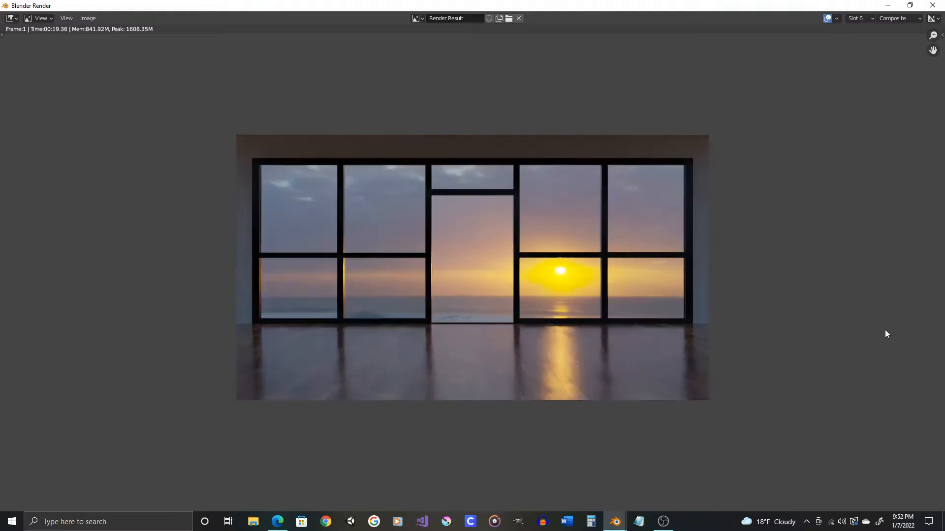
click(858, 17)
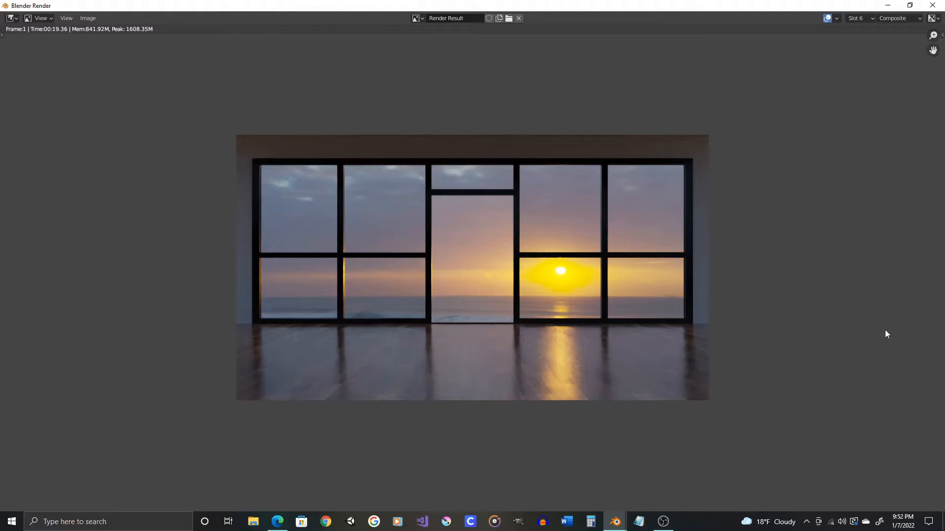
mouse_move(526, 237)
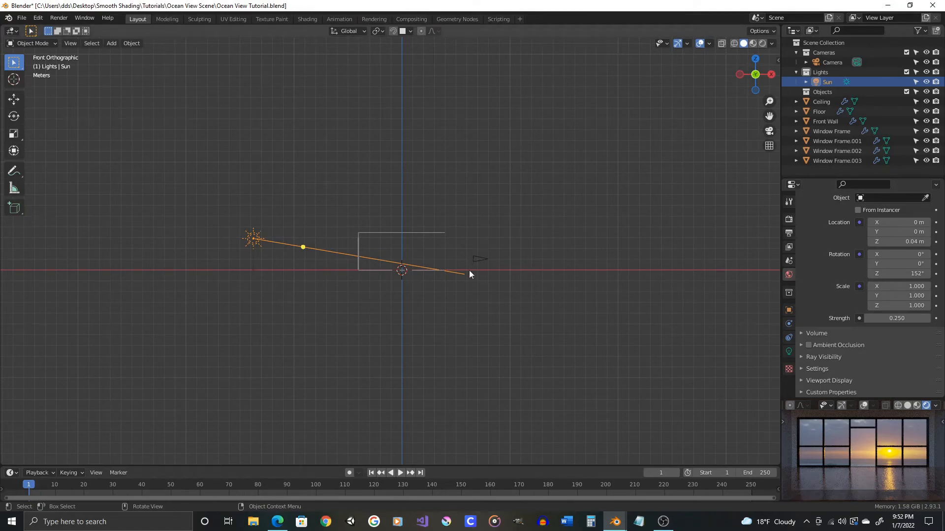
mouse_move(480, 284)
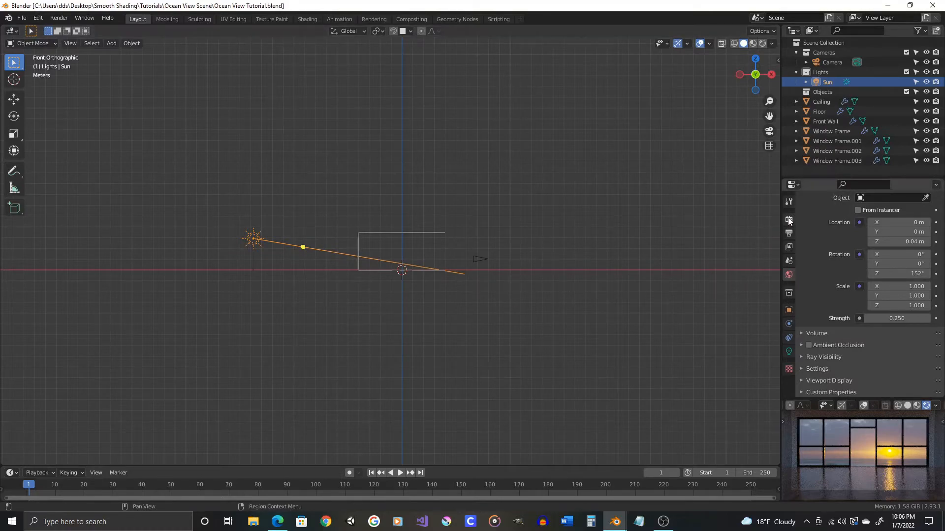
Step: Set the Sampling Render count to 64 in Render Properties
click(788, 235)
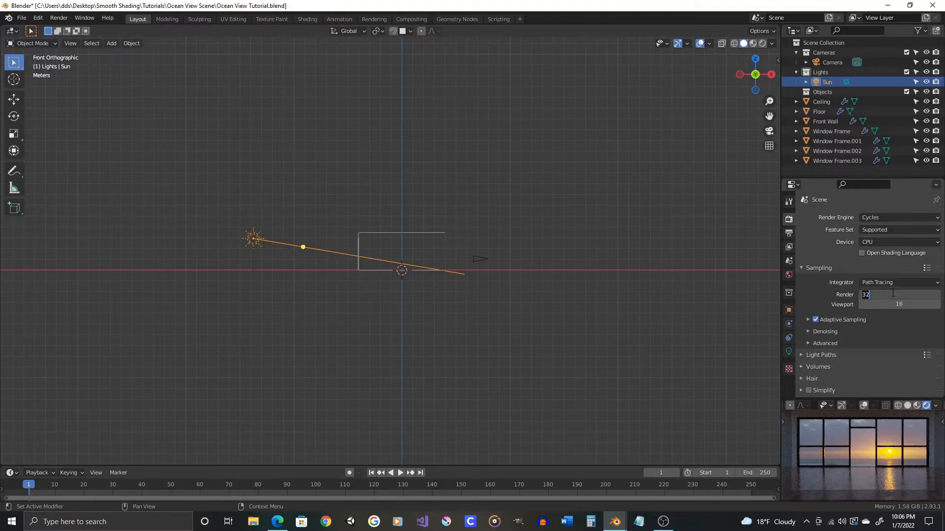
text(64)
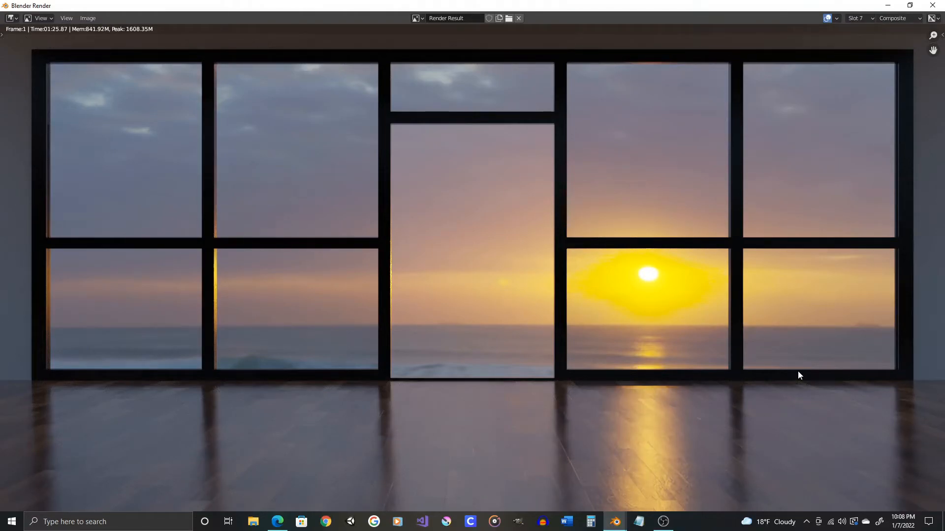
mouse_move(688, 321)
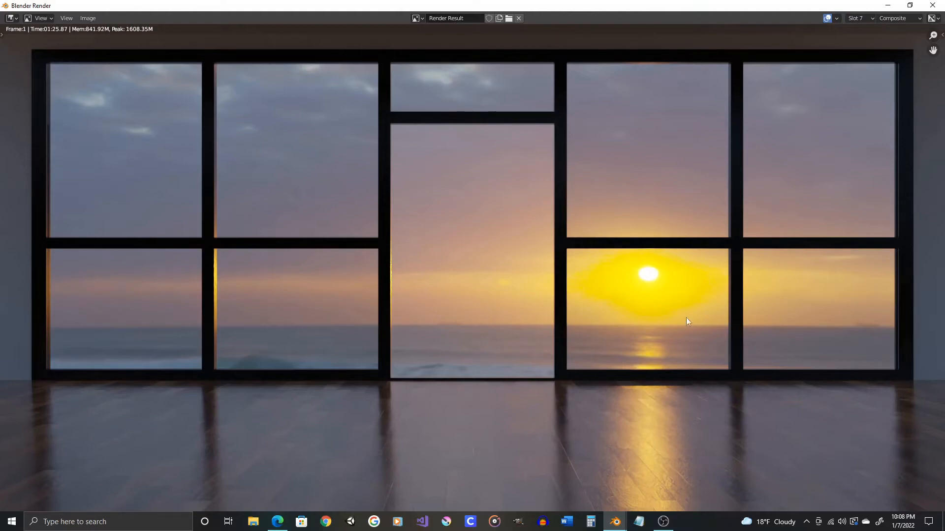
mouse_move(395, 165)
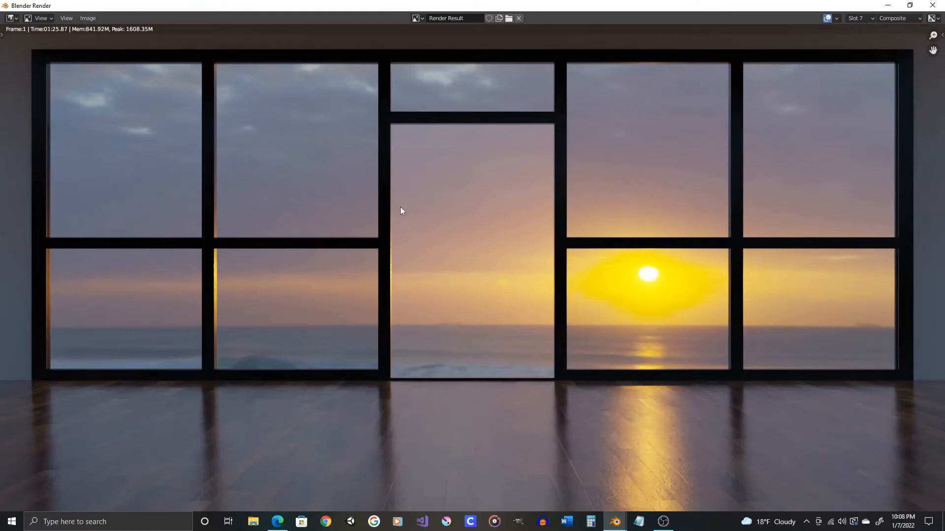
Step: Zoom out in the Render Result to inspect the sharper sunset image
scroll(down, 3)
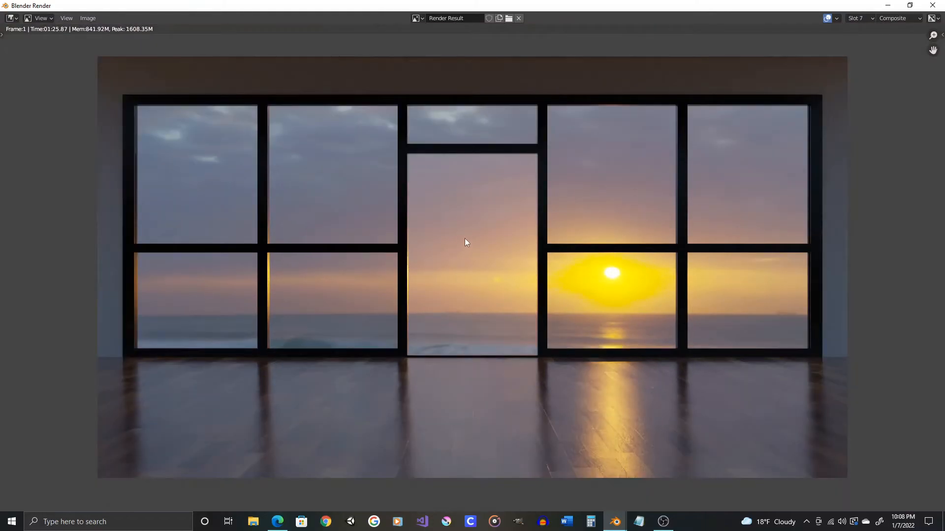
mouse_move(460, 245)
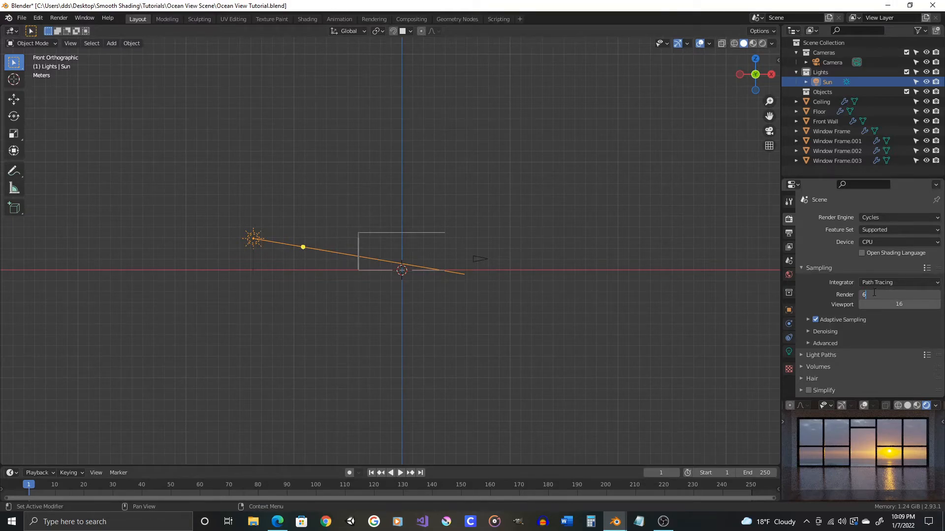
Step: Enter 64*2 in the Render samples field so it reads 128
text(64)
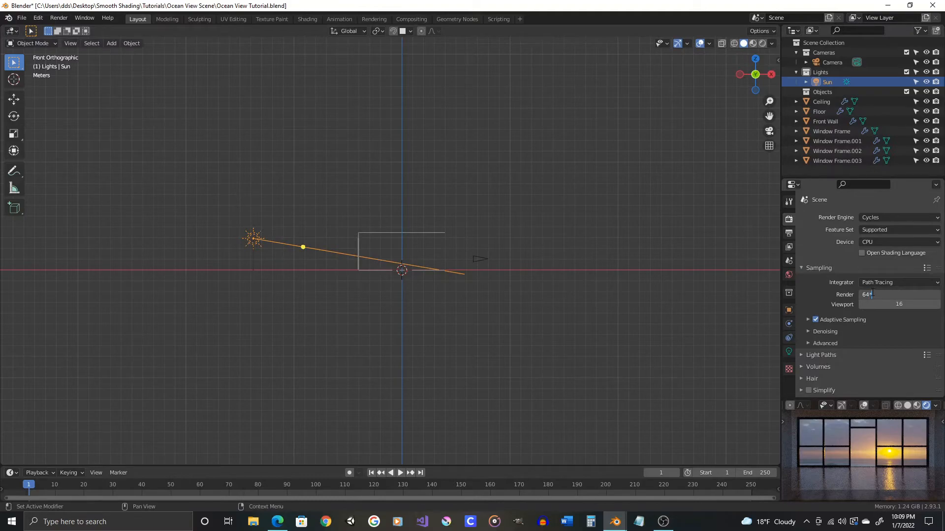
text(*2)
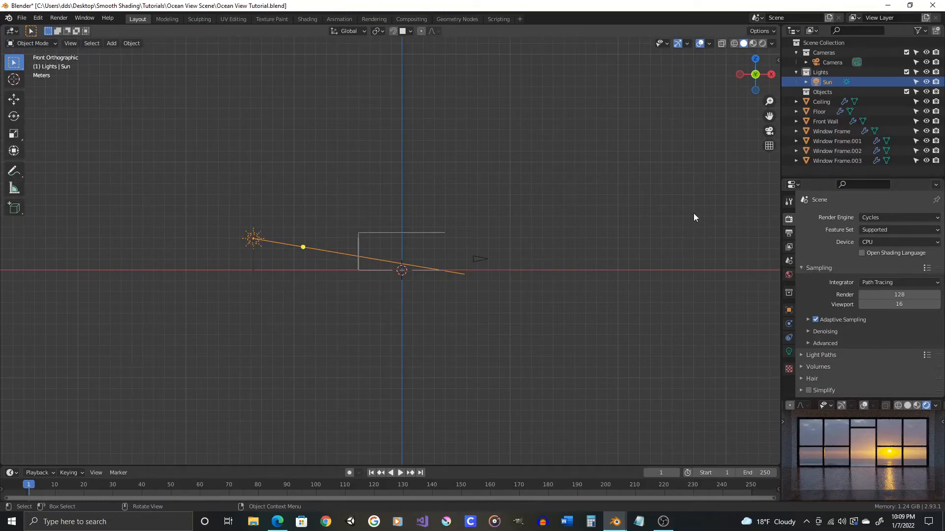
mouse_move(572, 232)
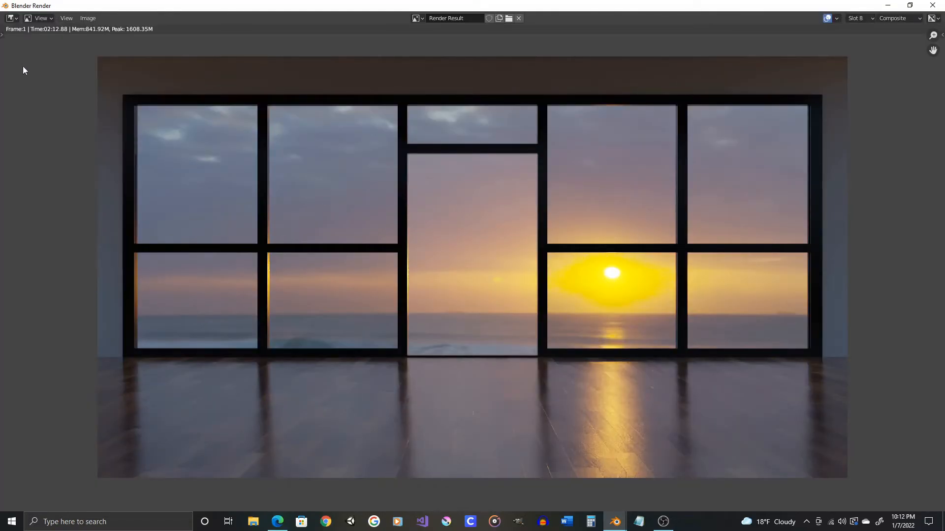
mouse_move(49, 40)
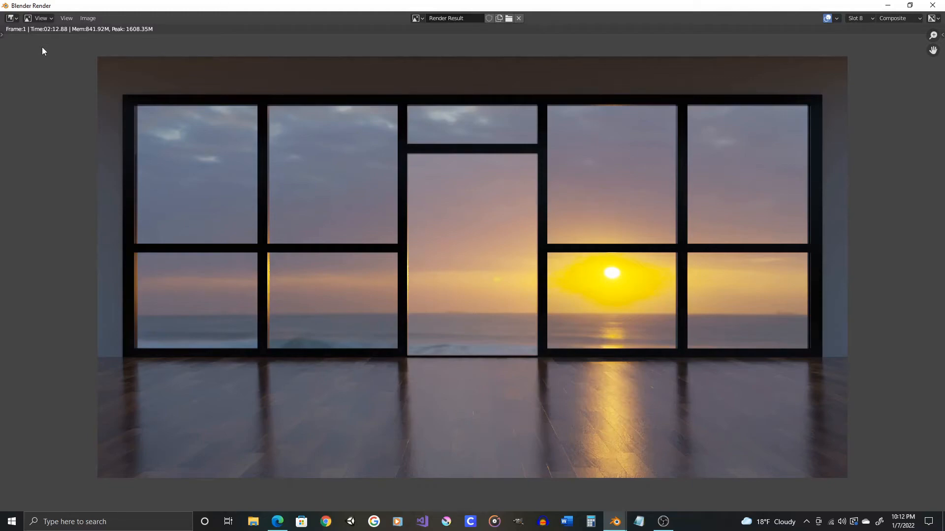
mouse_move(596, 409)
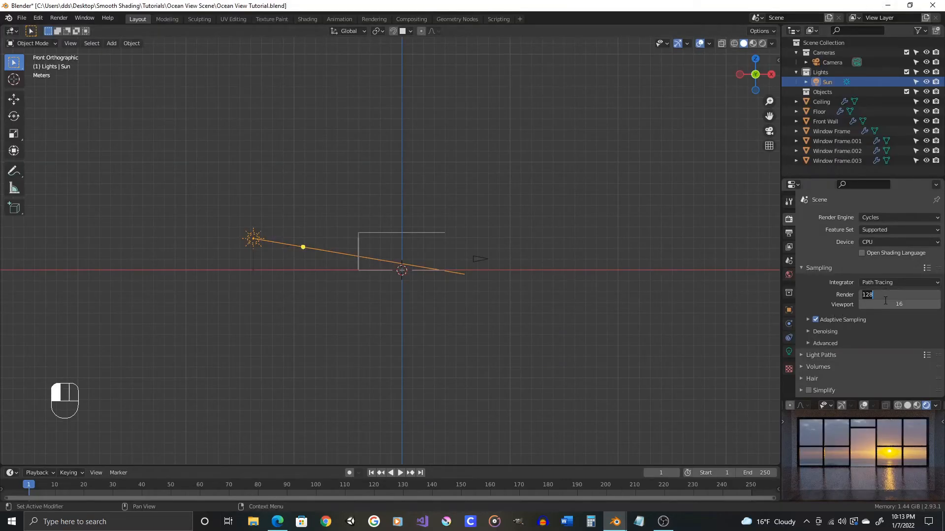
Step: Set the Render samples field to 256
text(256)
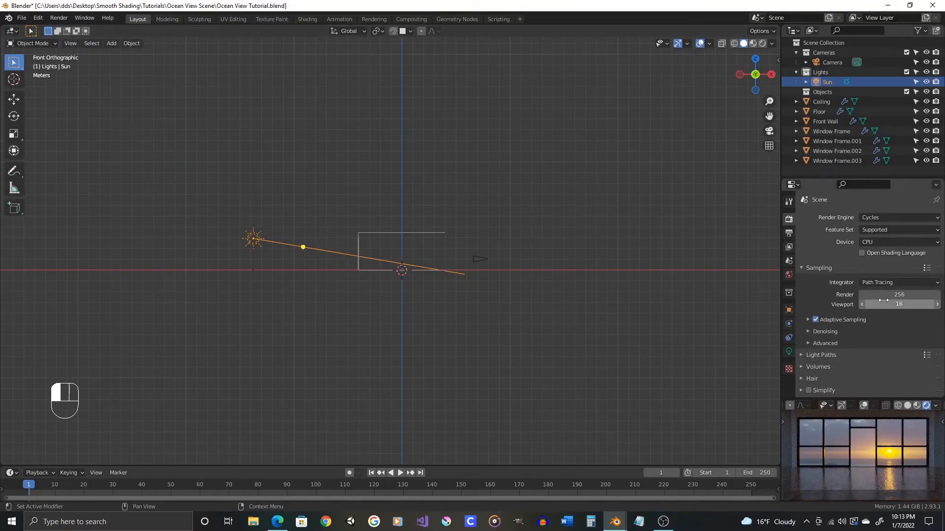
mouse_move(740, 401)
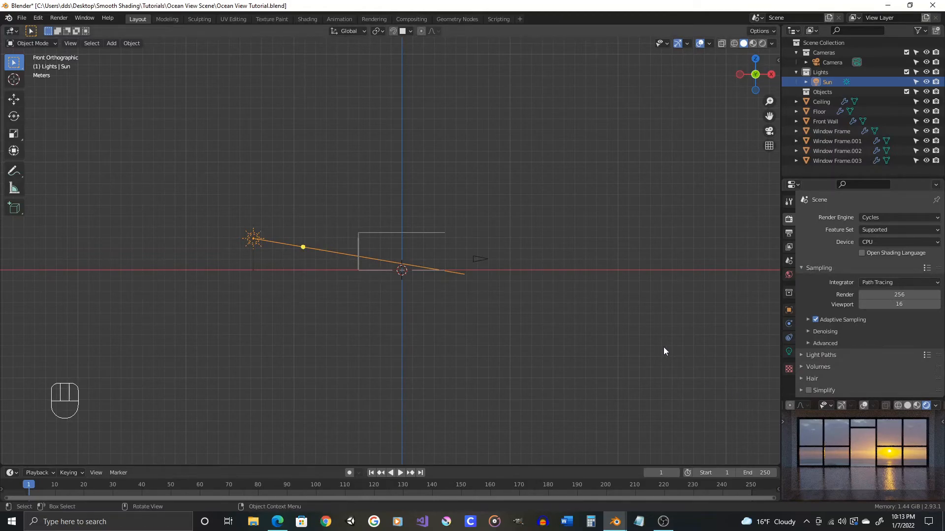
mouse_move(659, 351)
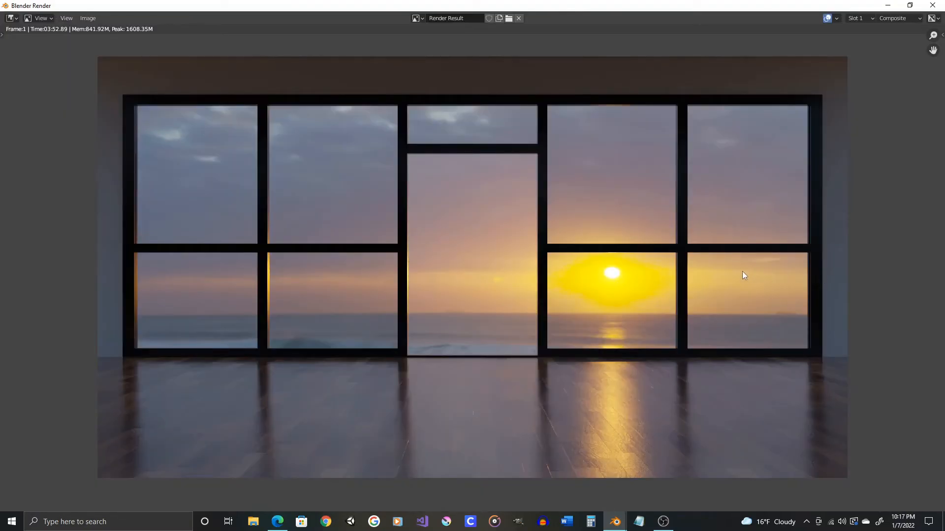
mouse_move(50, 48)
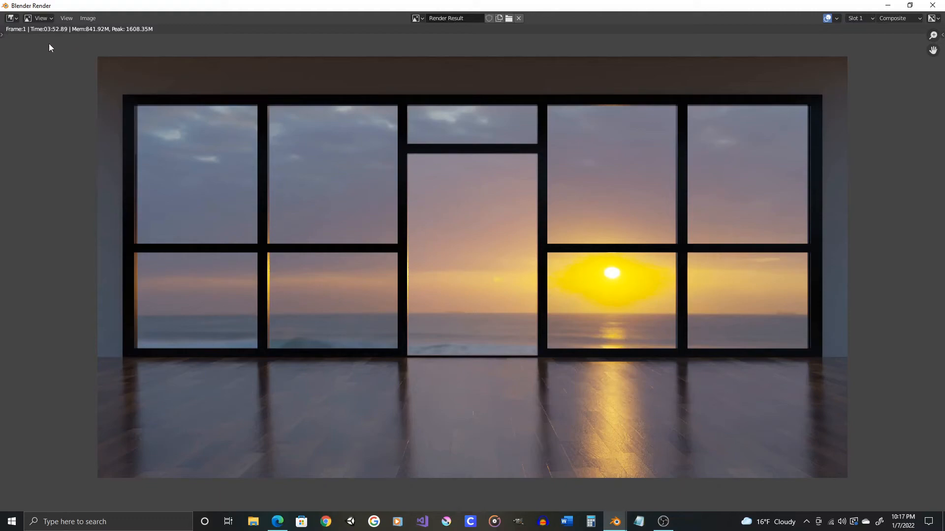
mouse_move(105, 75)
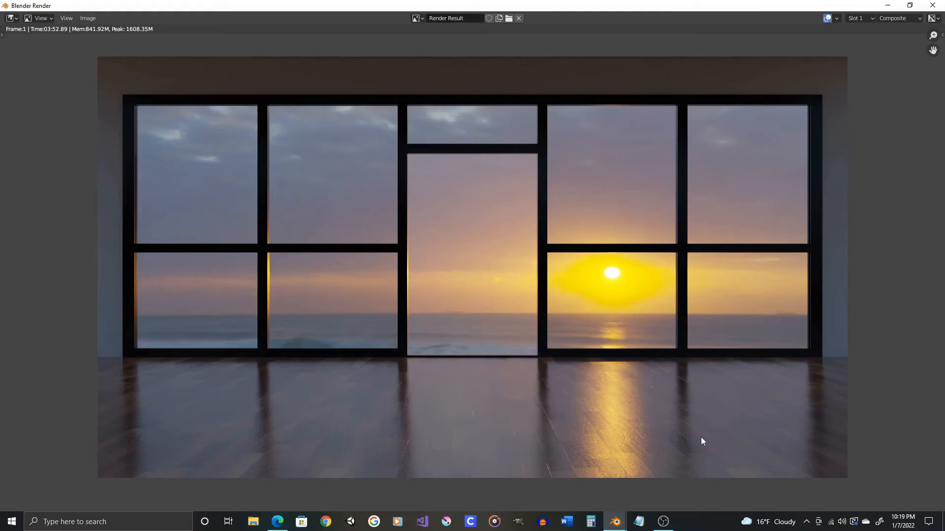
mouse_move(356, 353)
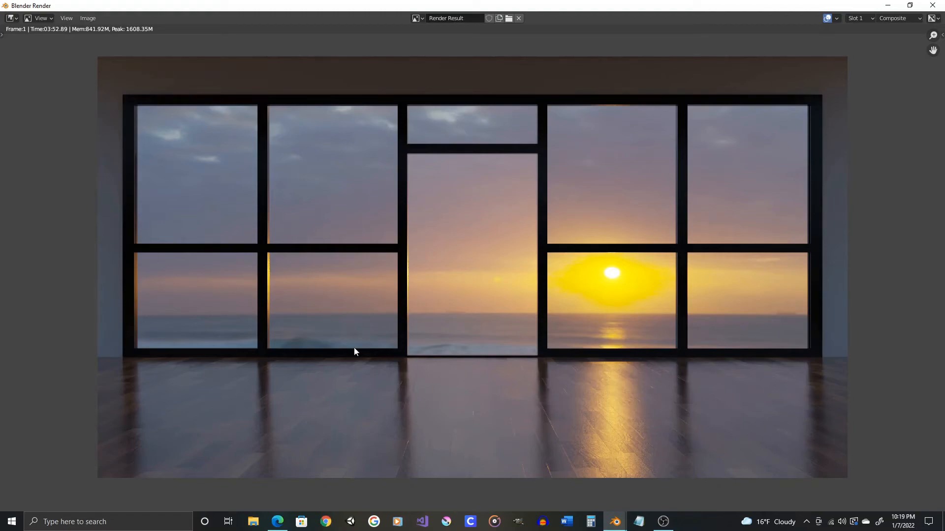
mouse_move(461, 346)
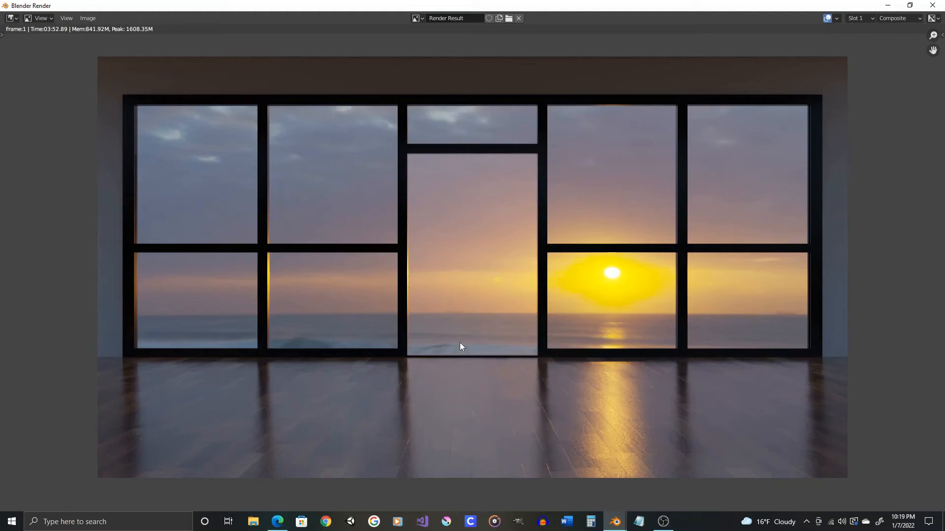